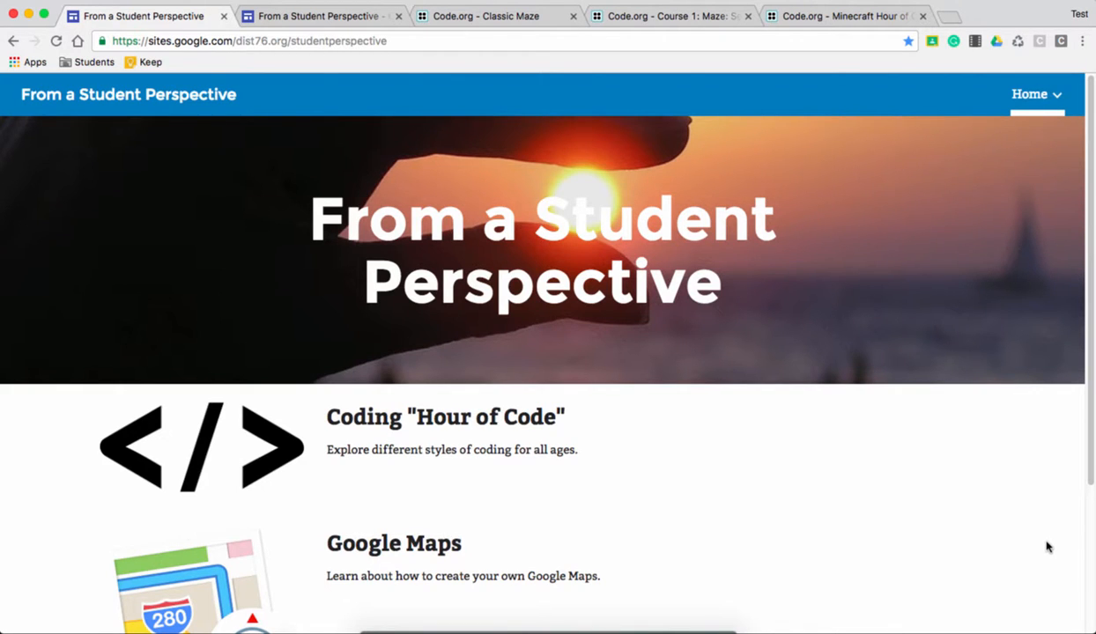
mouse_move(1005, 539)
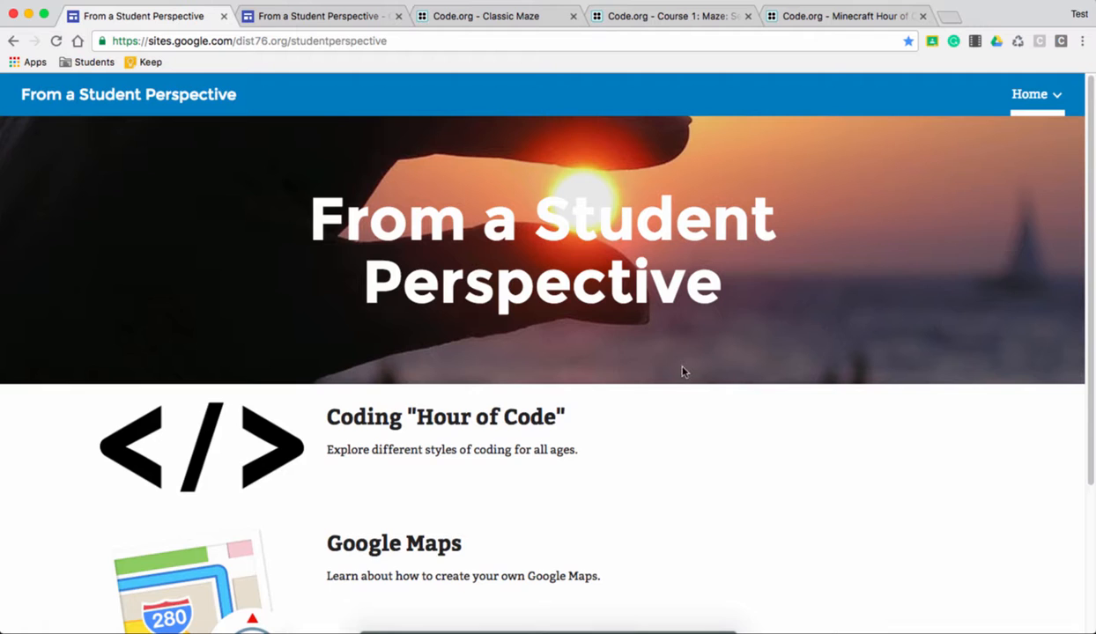
Glance at the Students bookmarks, then open the Coding 'Hour of Code' page from the home page
left_click(93, 62)
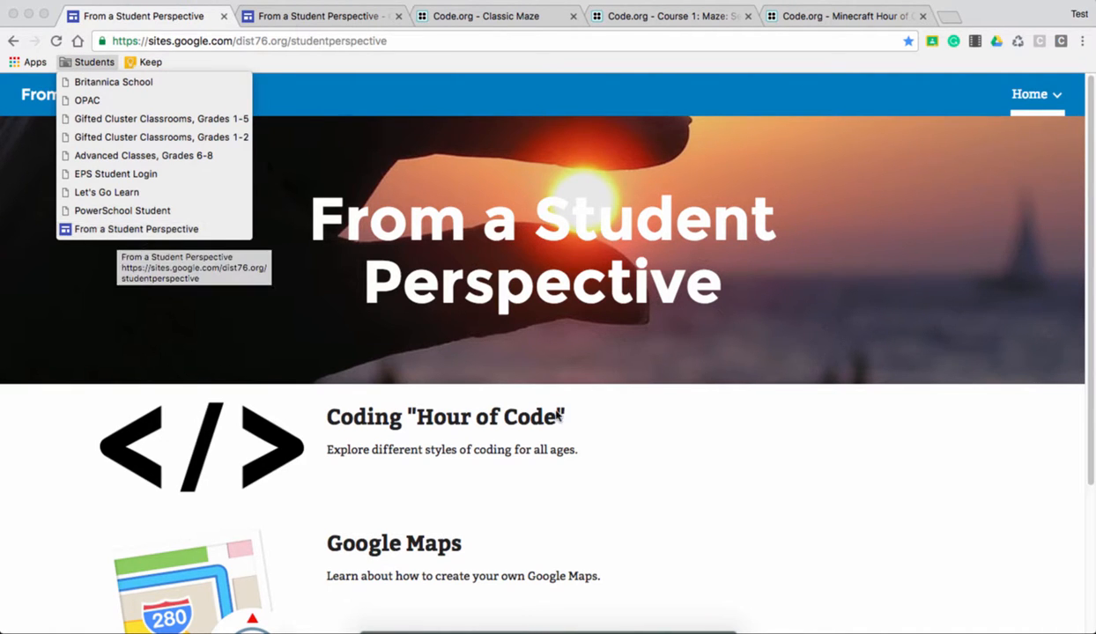
left_click(774, 518)
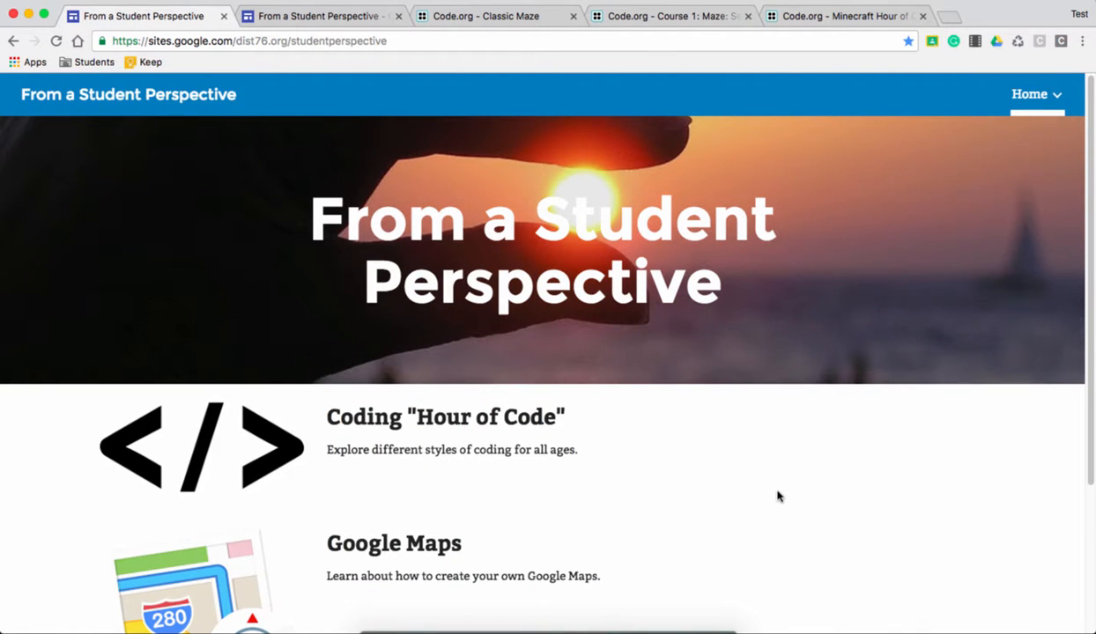
mouse_move(249, 432)
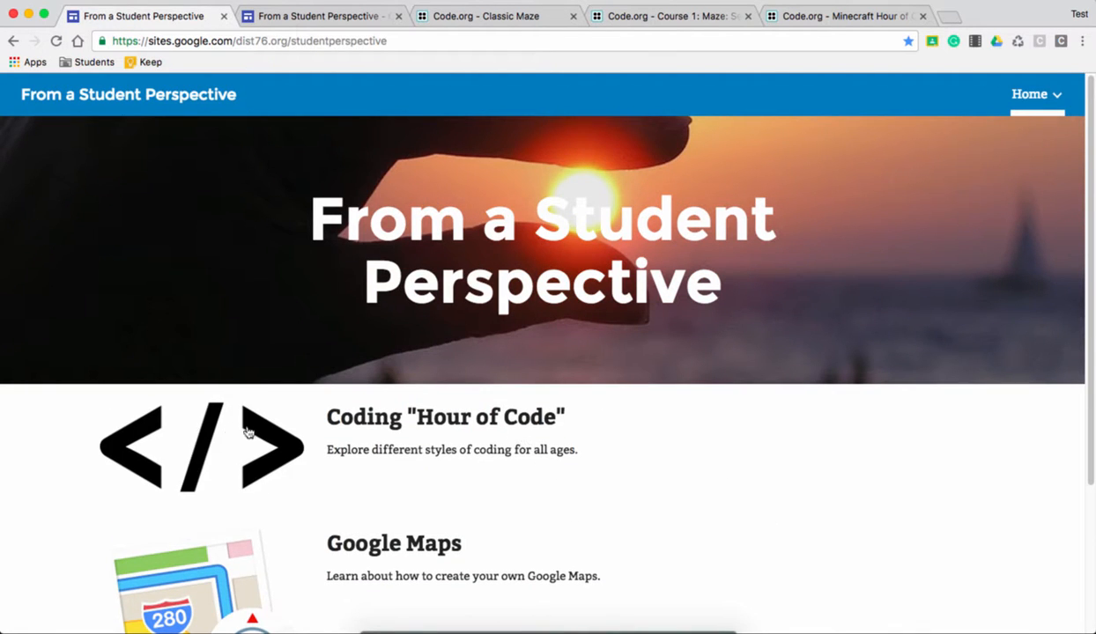
left_click(445, 416)
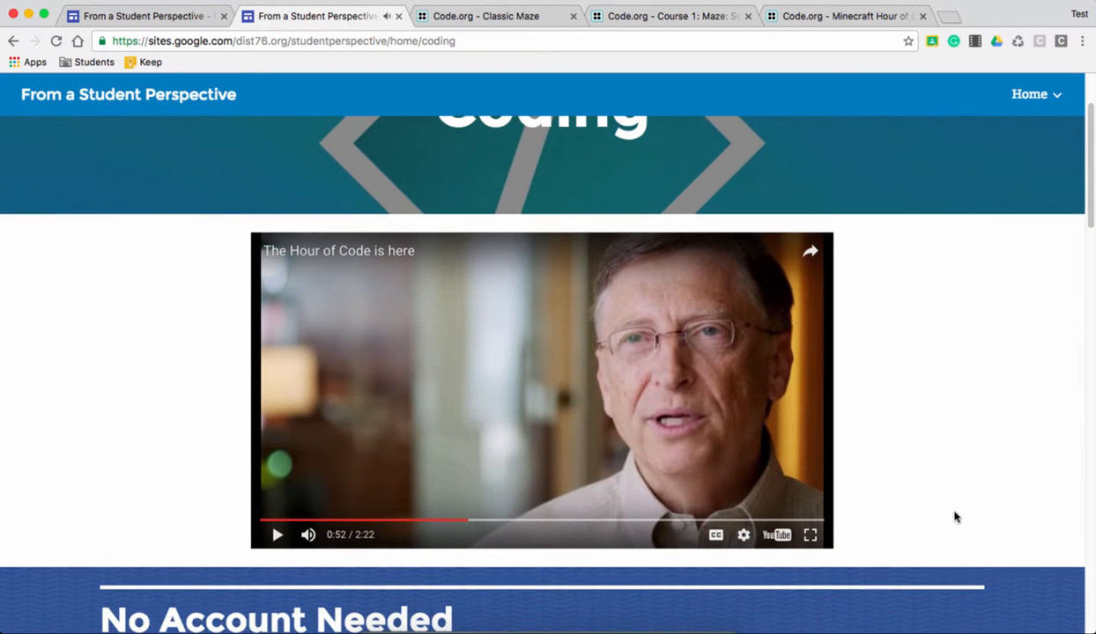
scroll("down", 3)
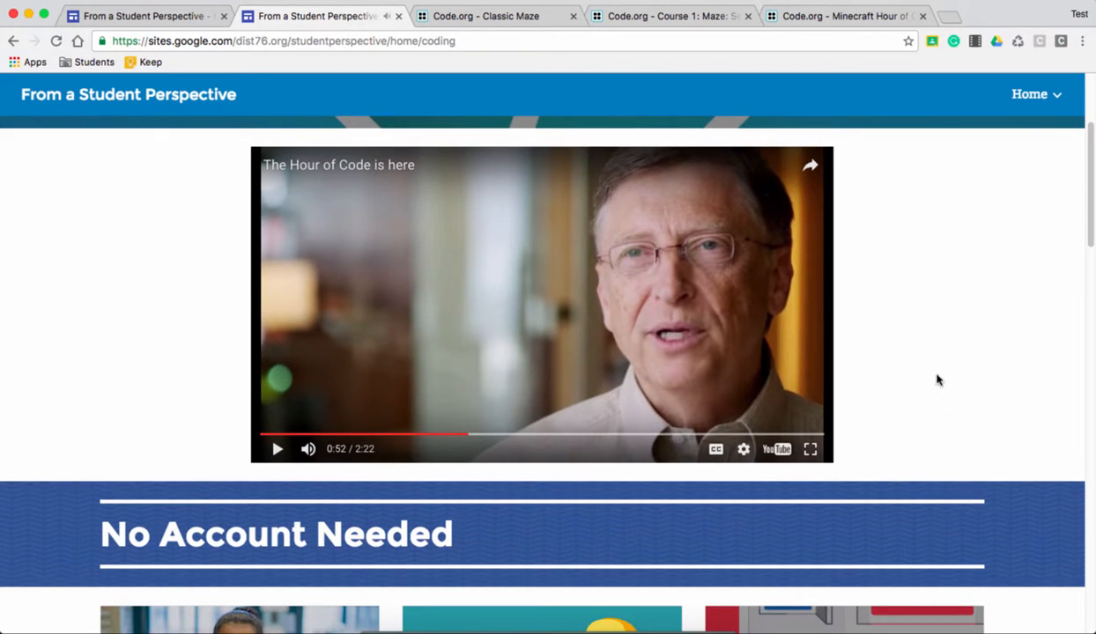
scroll("down", 3)
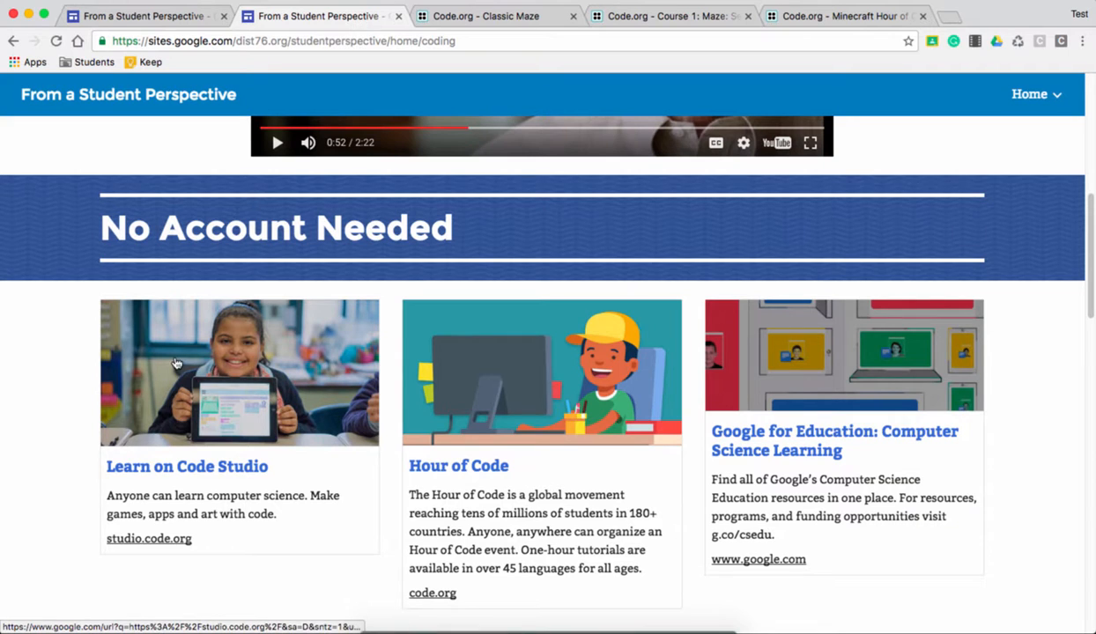
scroll("down", 3)
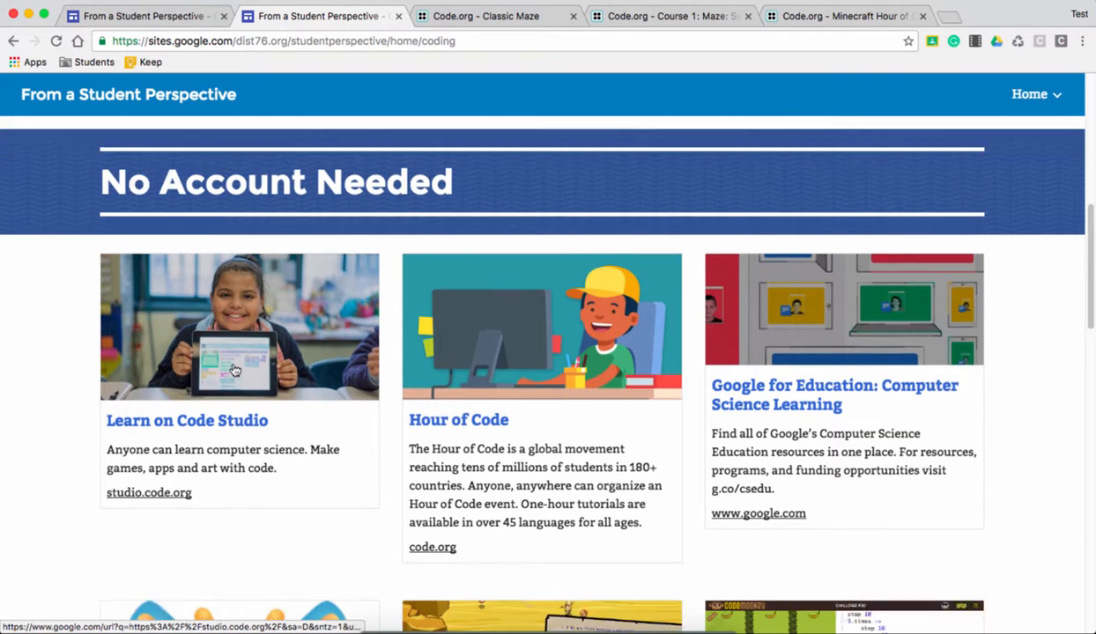
scroll("down", 3)
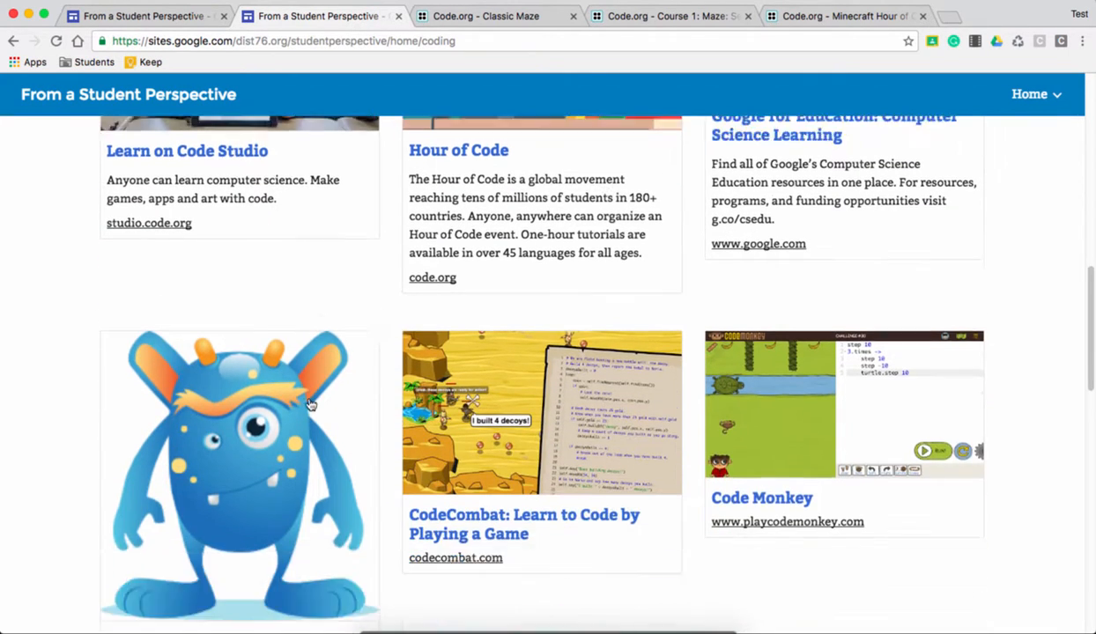
scroll("down", 3)
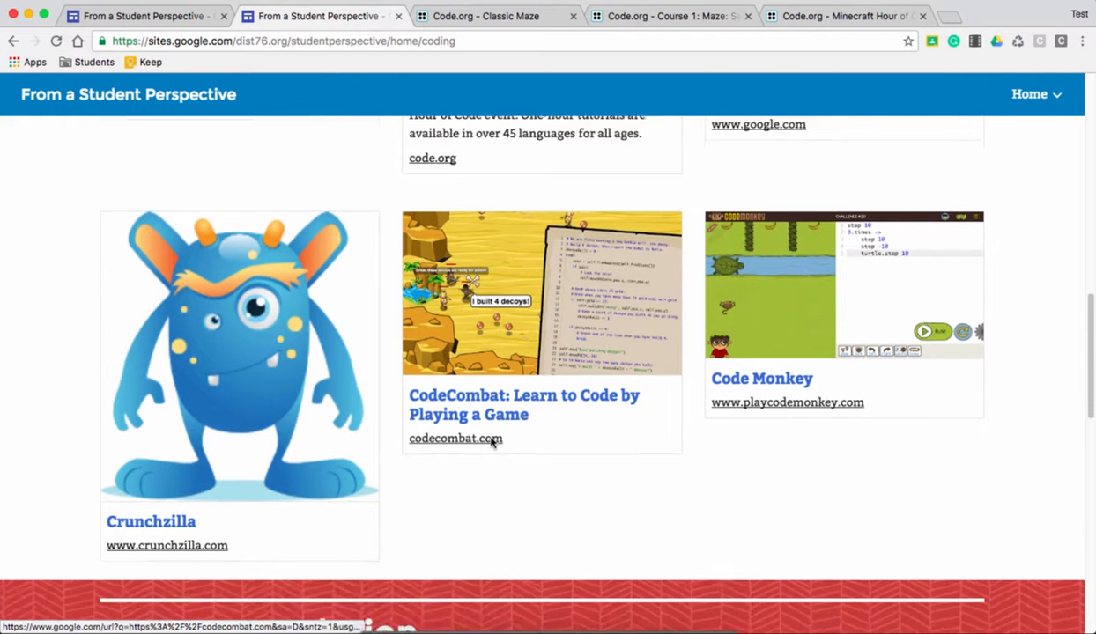
scroll("up", 3)
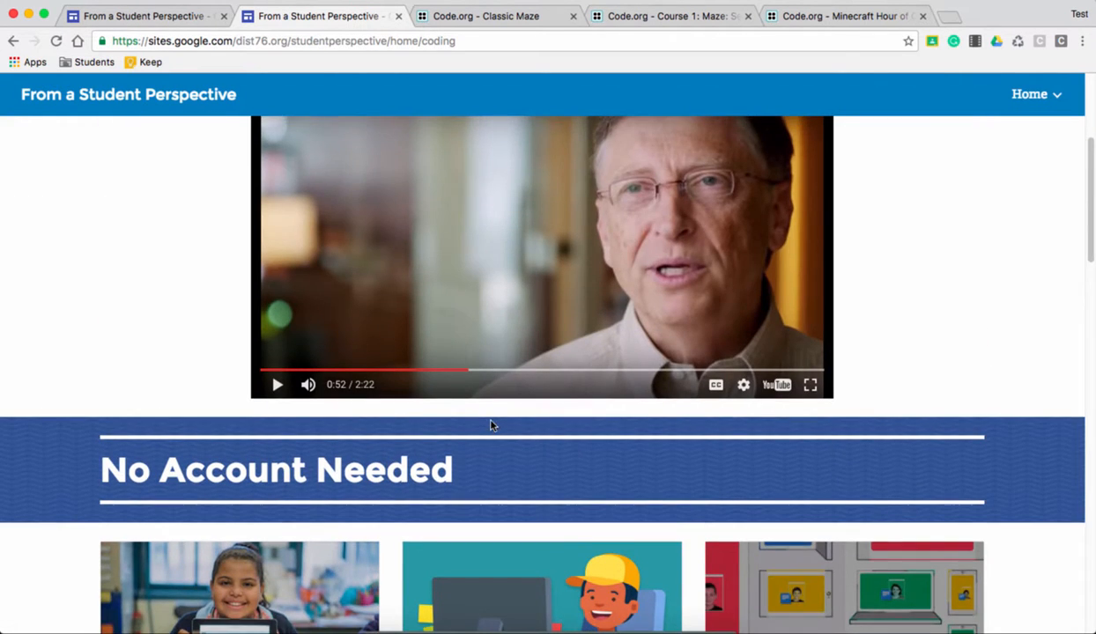
scroll("down", 3)
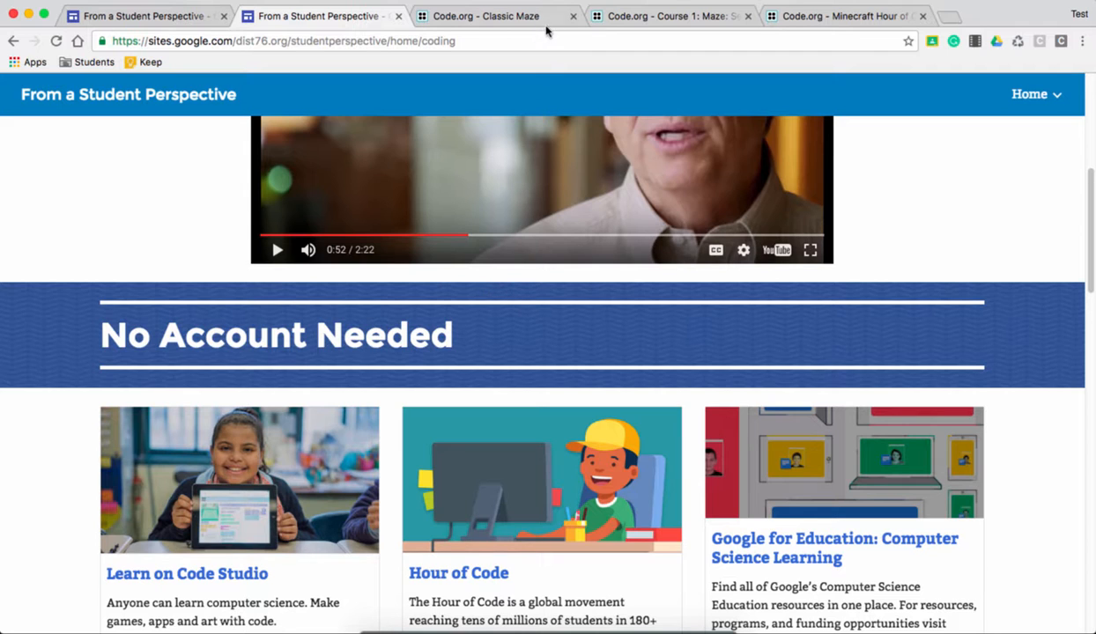
Solve Classic Maze Puzzle 1 by adding a move forward block, then continue to Puzzle 2
left_click(486, 16)
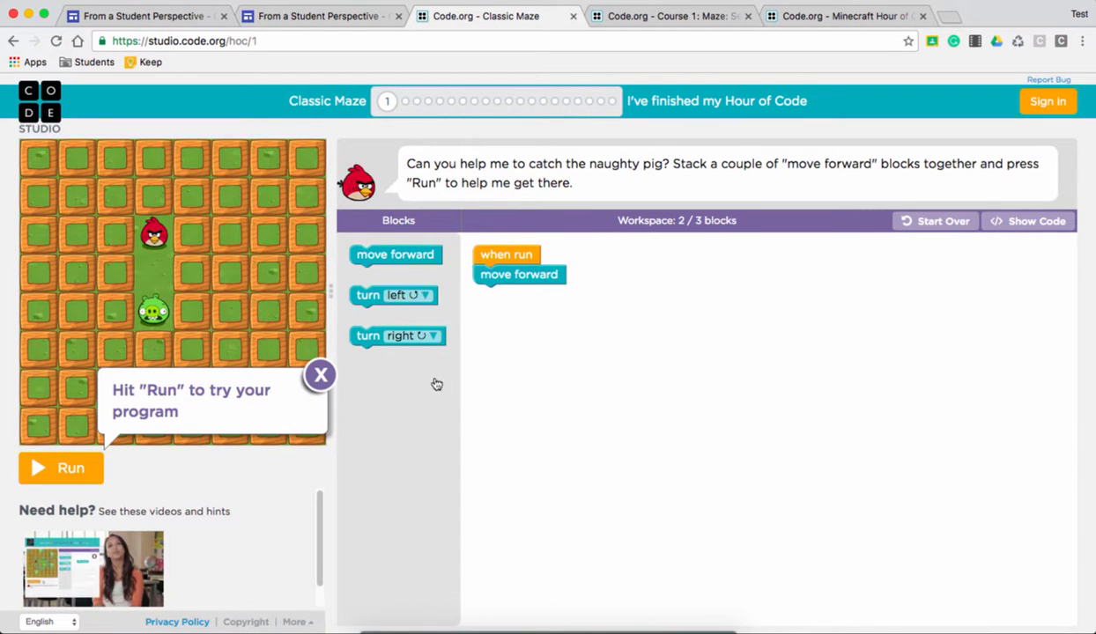
left_click(320, 376)
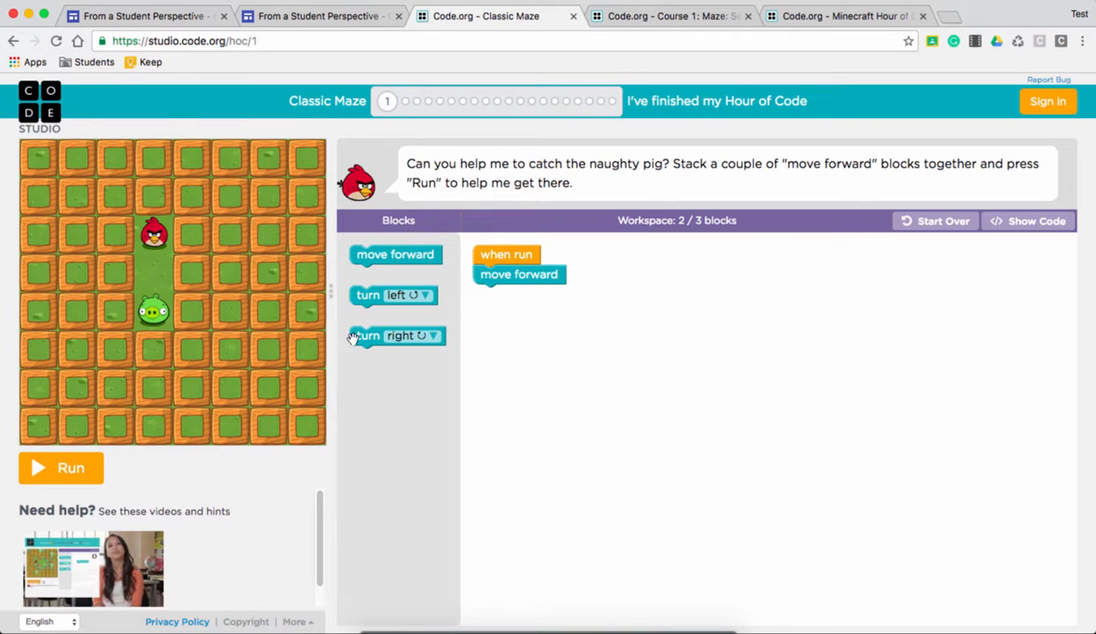
left_click_drag(395, 255, 509, 298)
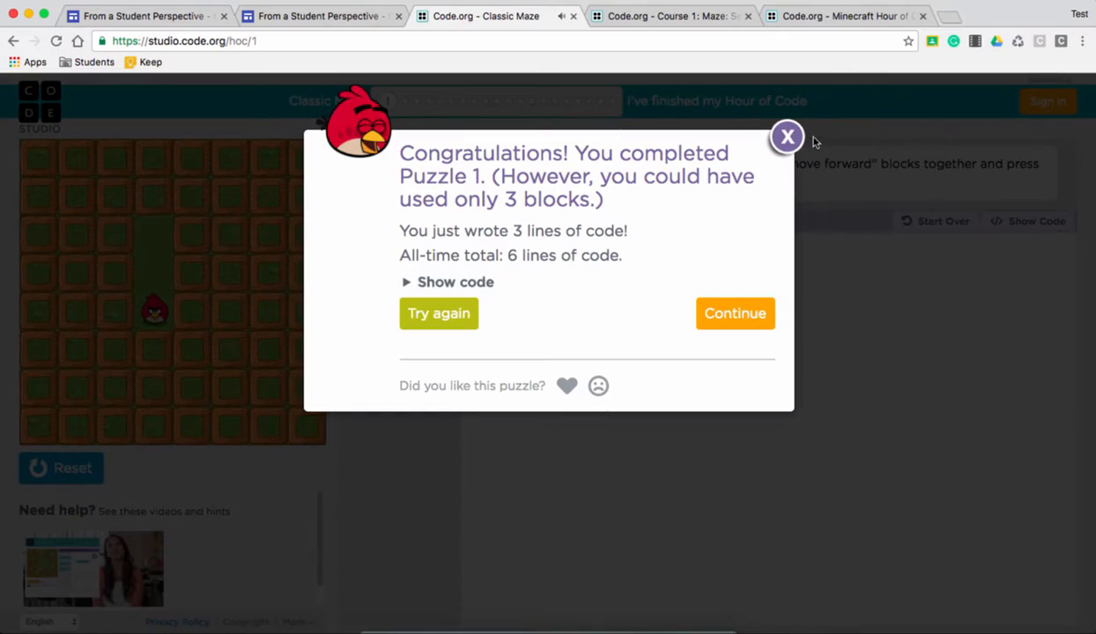
left_click(734, 312)
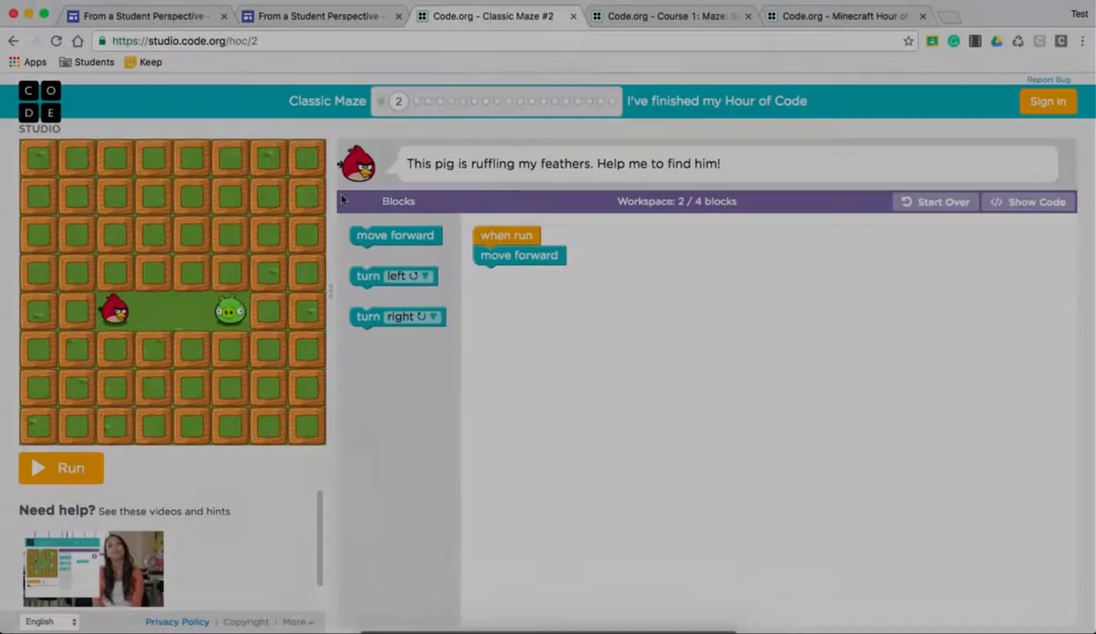
Switch via the Course 1 Maze to the Minecraft Designer chicken puzzle 1
left_click(669, 16)
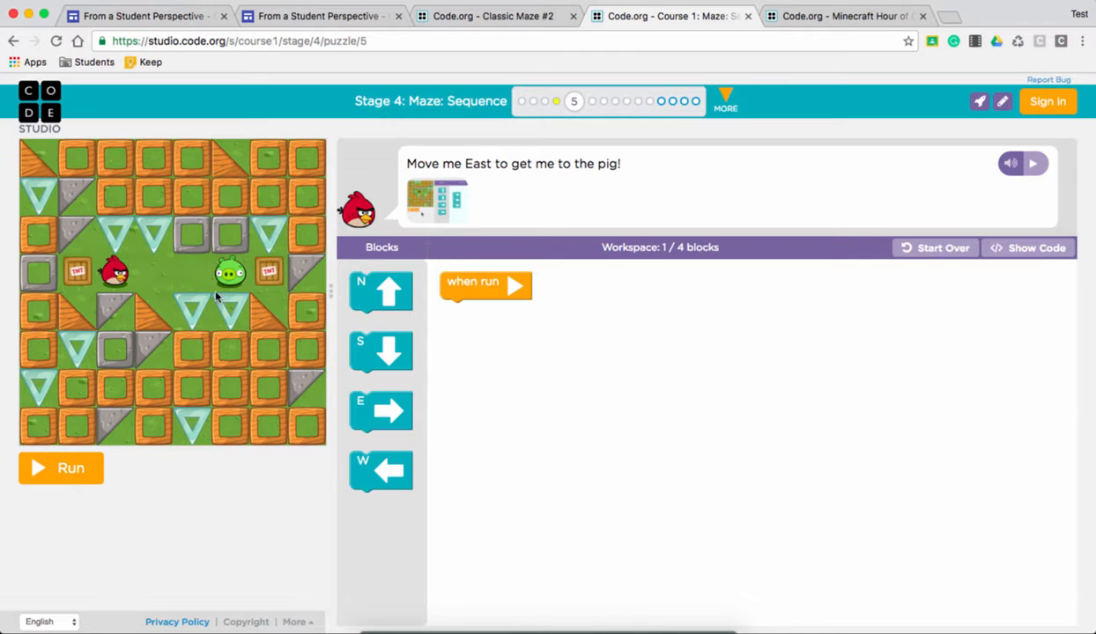
mouse_move(393, 345)
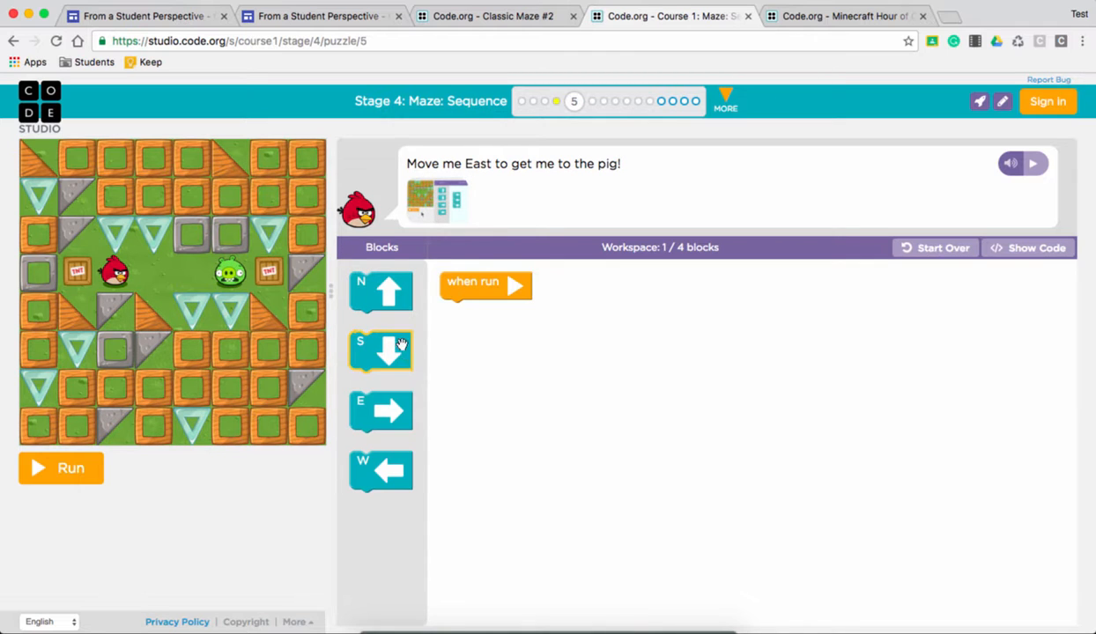
left_click(846, 16)
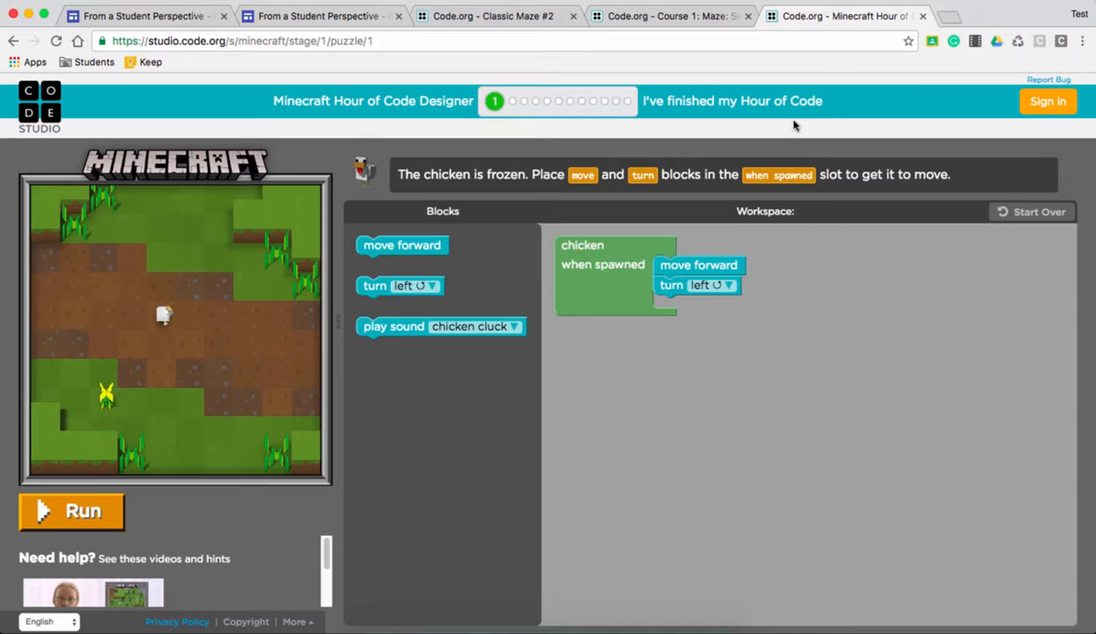
mouse_move(207, 286)
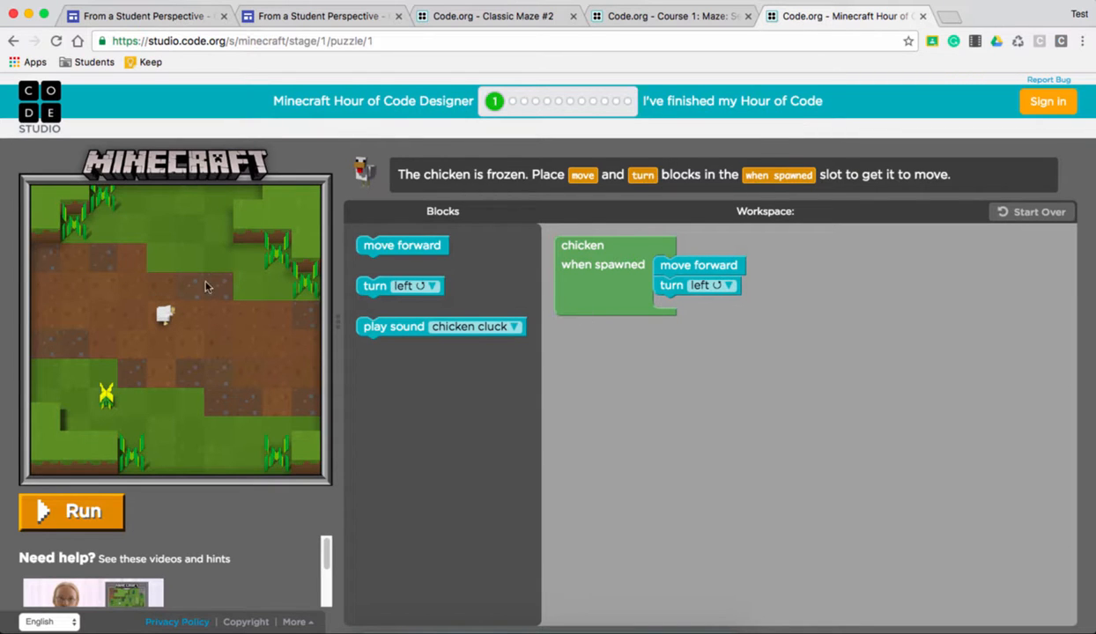
Scroll the Coding page down to the Crunchzilla, CodeCombat and Code Monkey cards
left_click(317, 16)
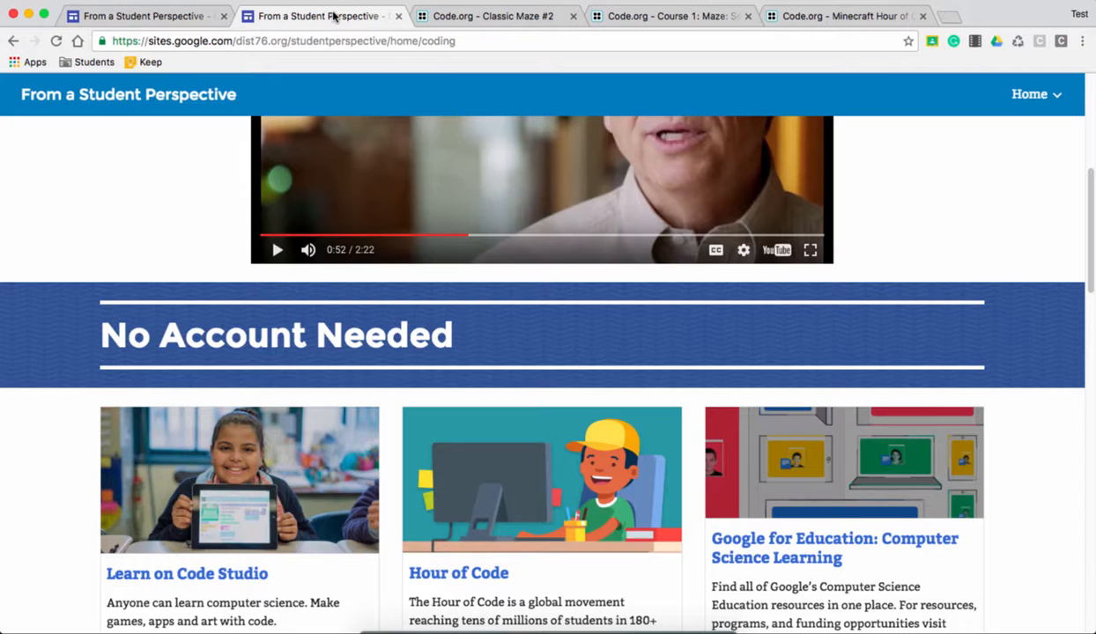
scroll("up", 3)
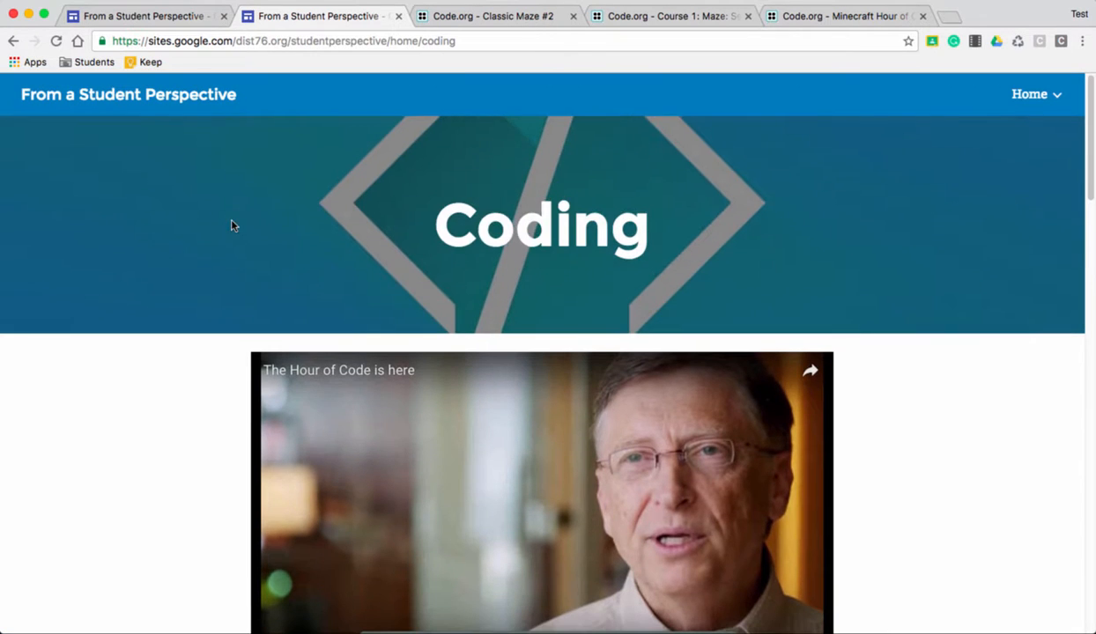
mouse_move(195, 172)
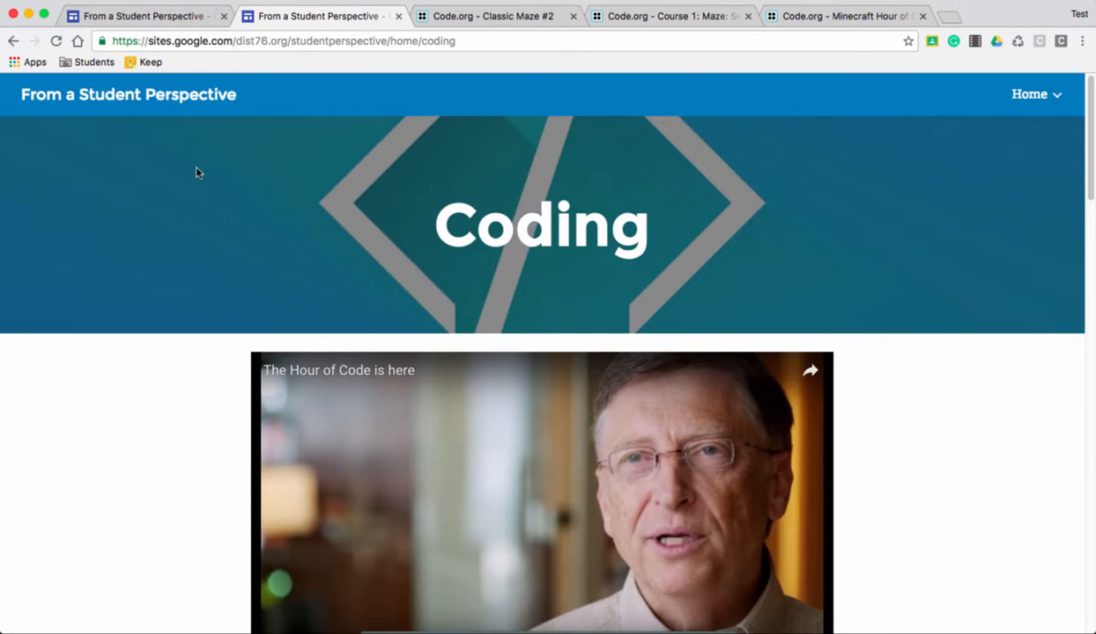
scroll("down", 3)
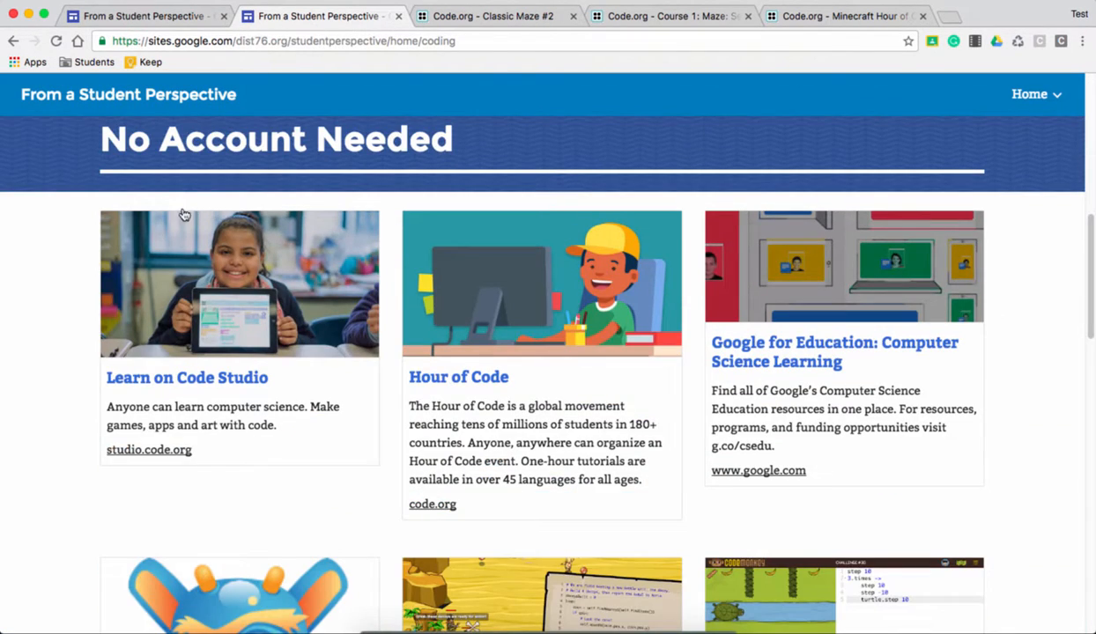
scroll("down", 3)
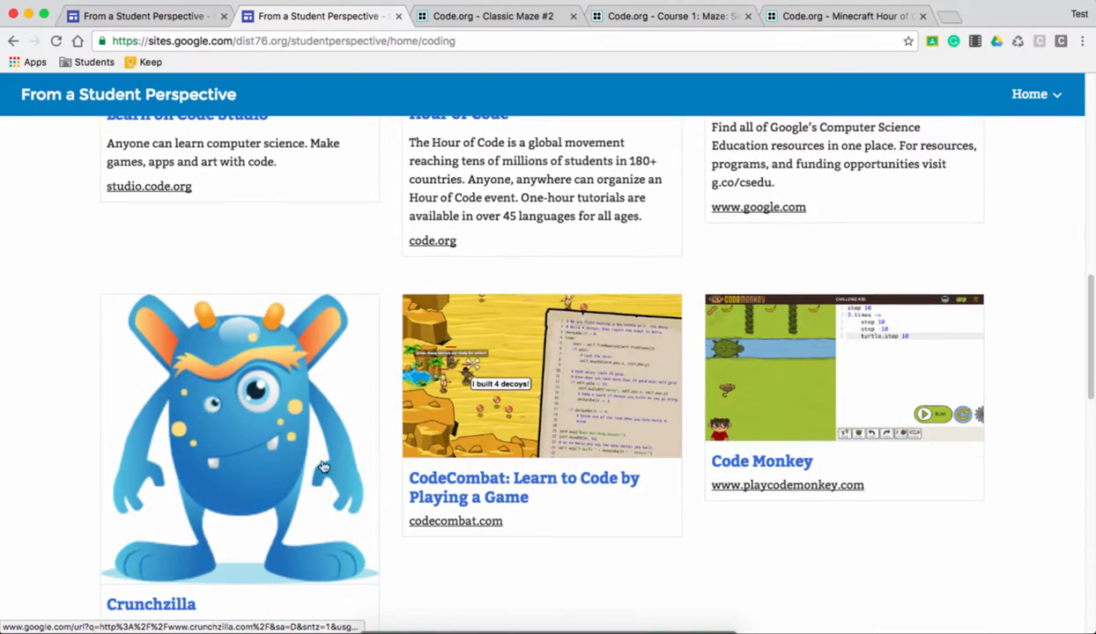